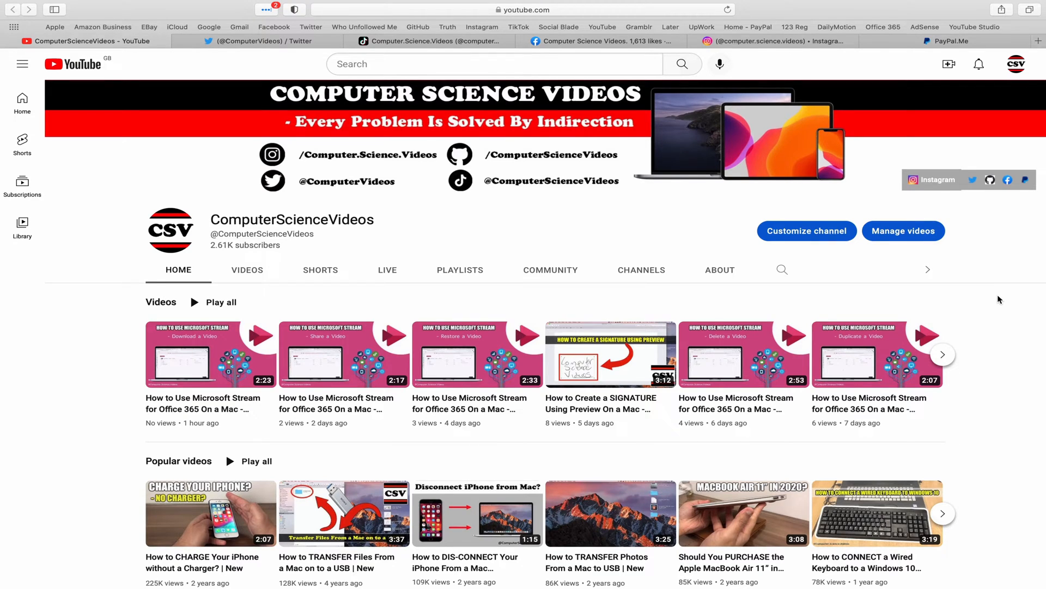
pyautogui.moveTo(246, 40)
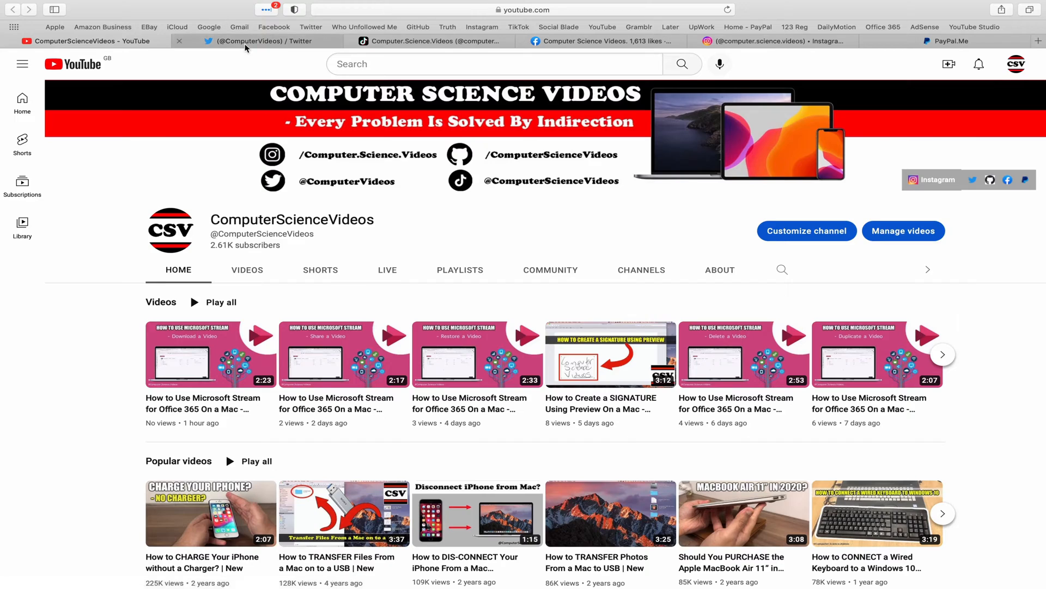
# - View the channel's Twitter, TikTok and Facebook profiles in turn, then leave Safari
pyautogui.click(254, 41)
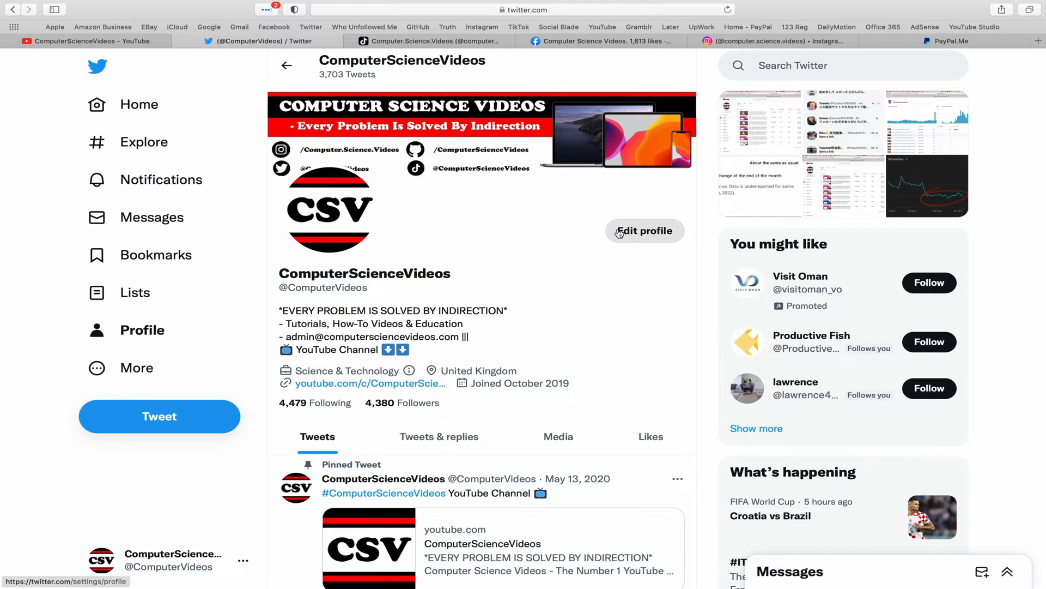
pyautogui.moveTo(461, 57)
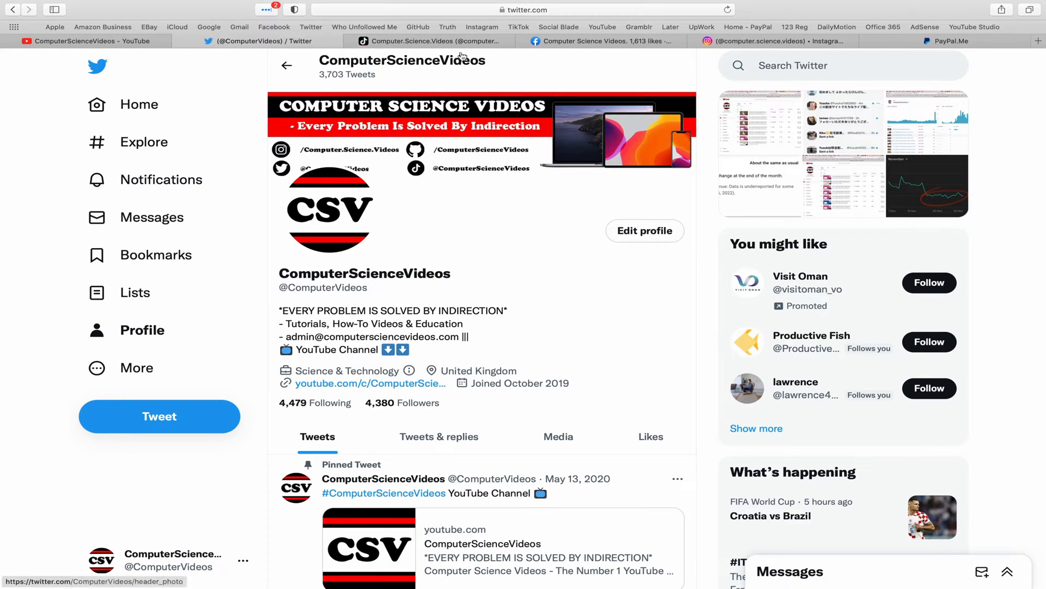
pyautogui.click(434, 40)
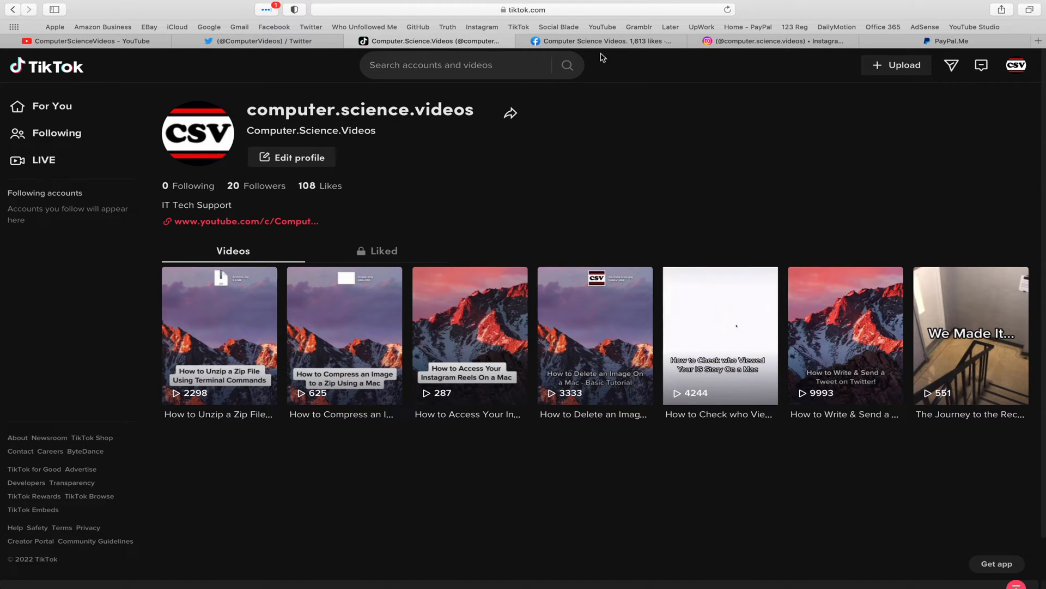
pyautogui.click(601, 41)
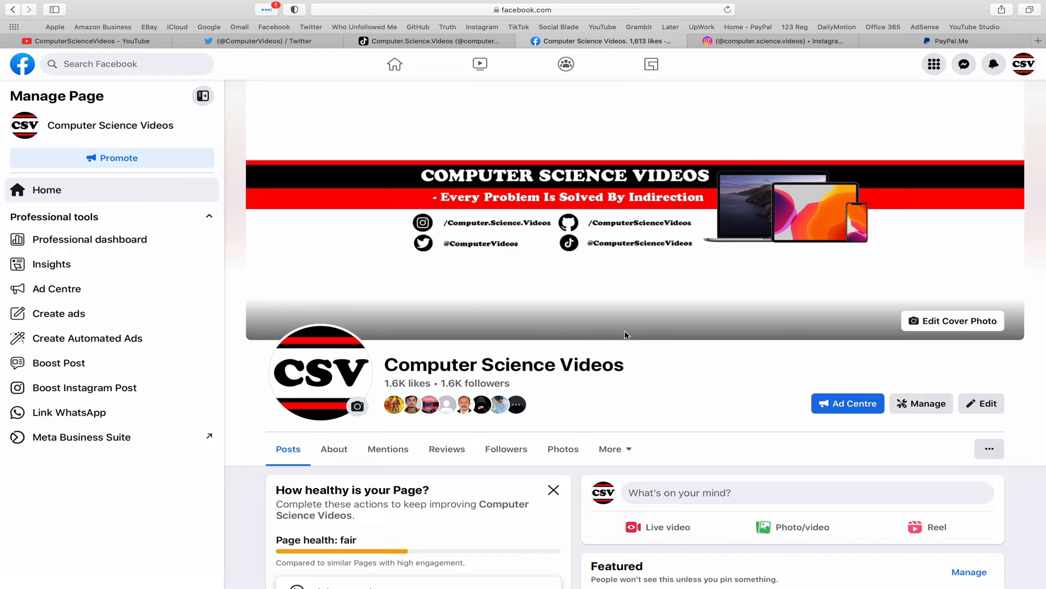
pyautogui.click(770, 40)
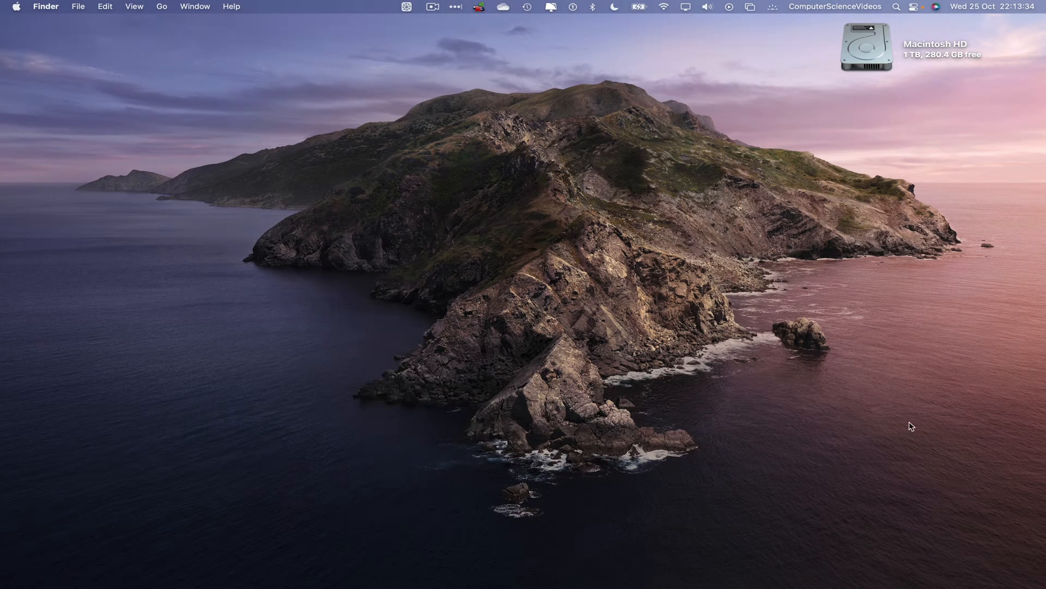
pyautogui.moveTo(130, 566)
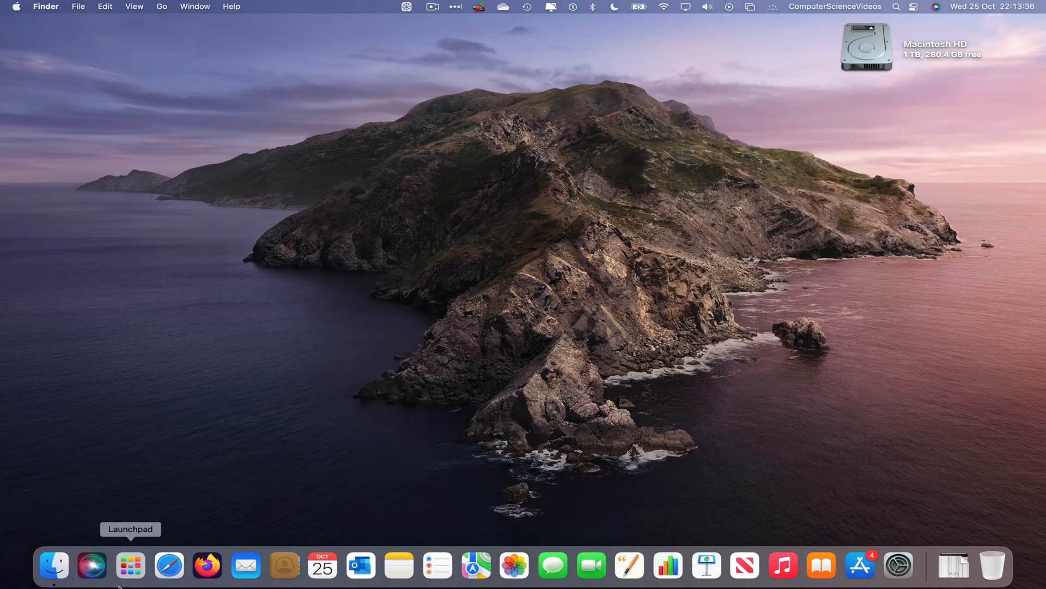
# - Launch Microsoft Outlook from the Dock so its mail window appears
pyautogui.click(130, 566)
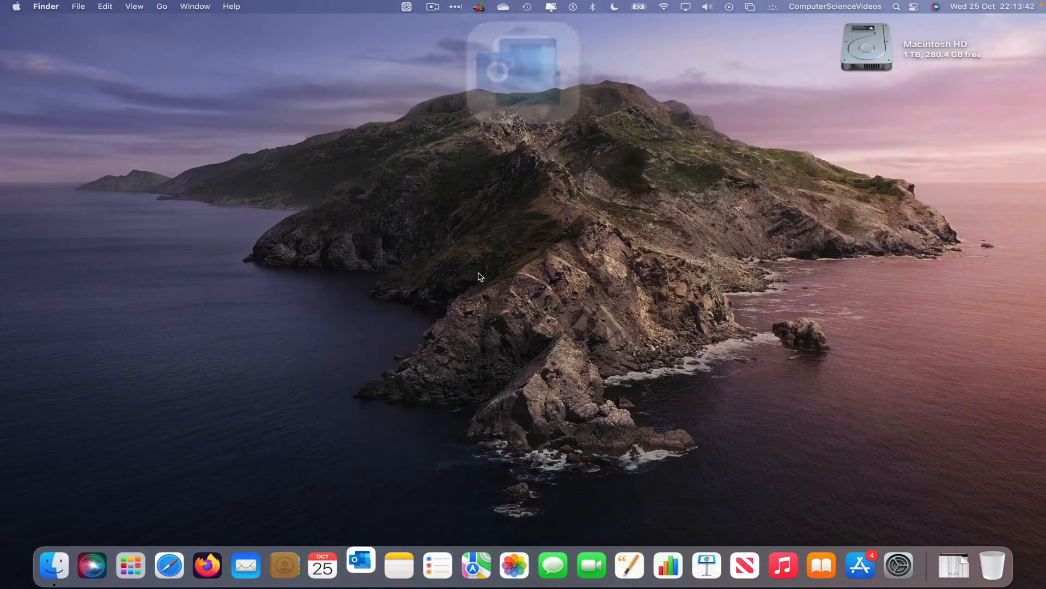
pyautogui.click(361, 565)
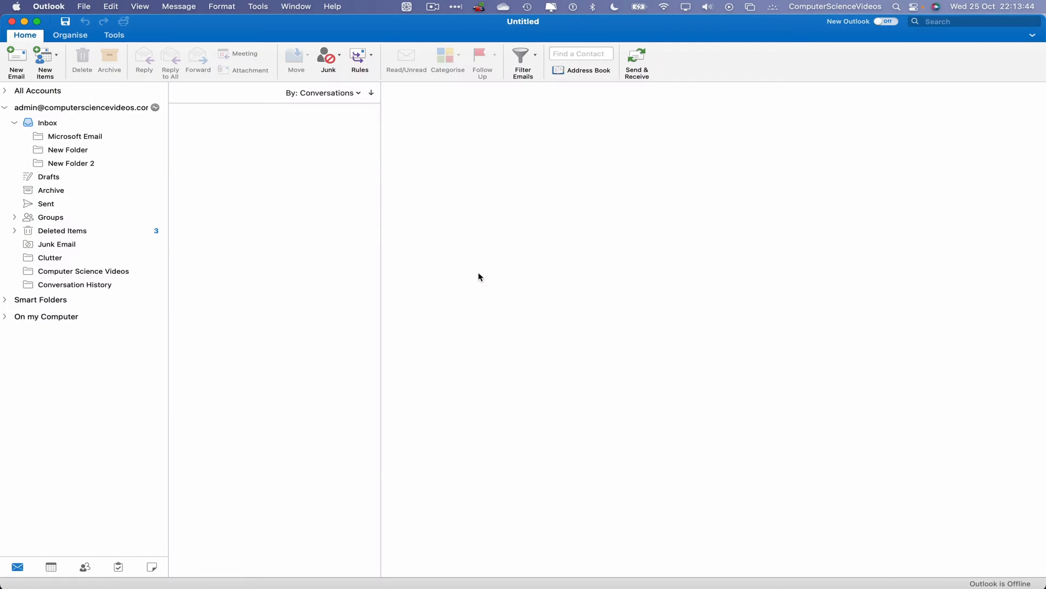
# - Browse the Inbox, then its Microsoft Email, New Folder and New Folder 2 subfolders
pyautogui.click(47, 123)
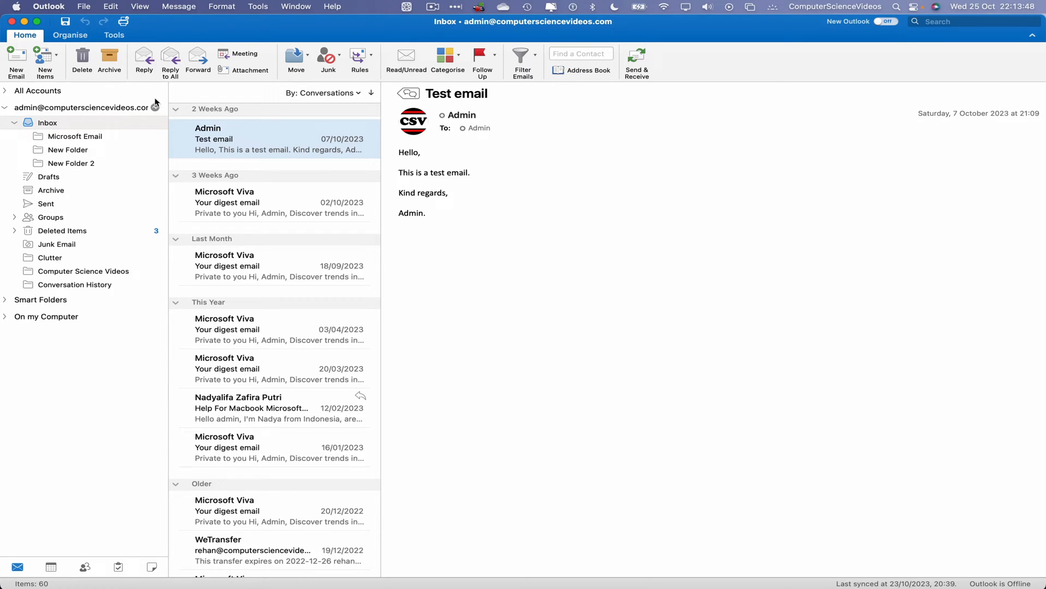
pyautogui.moveTo(74, 142)
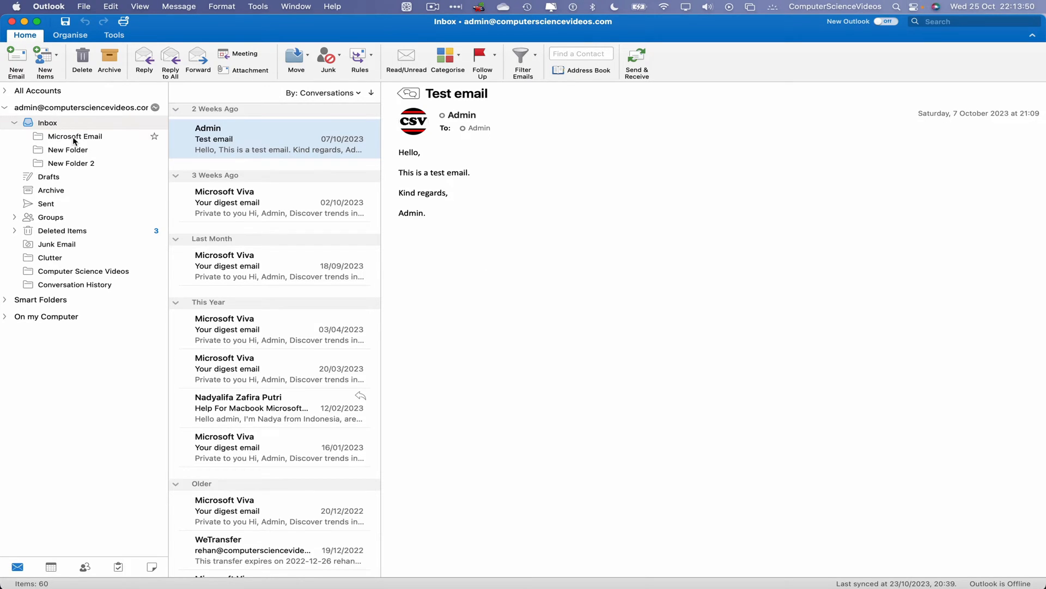
pyautogui.click(75, 137)
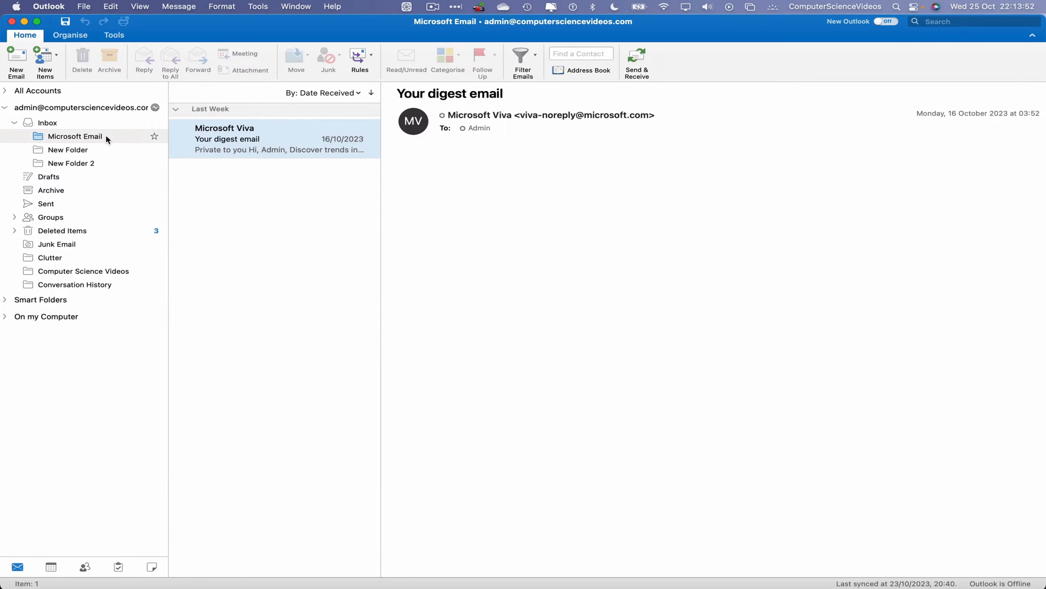
pyautogui.click(67, 150)
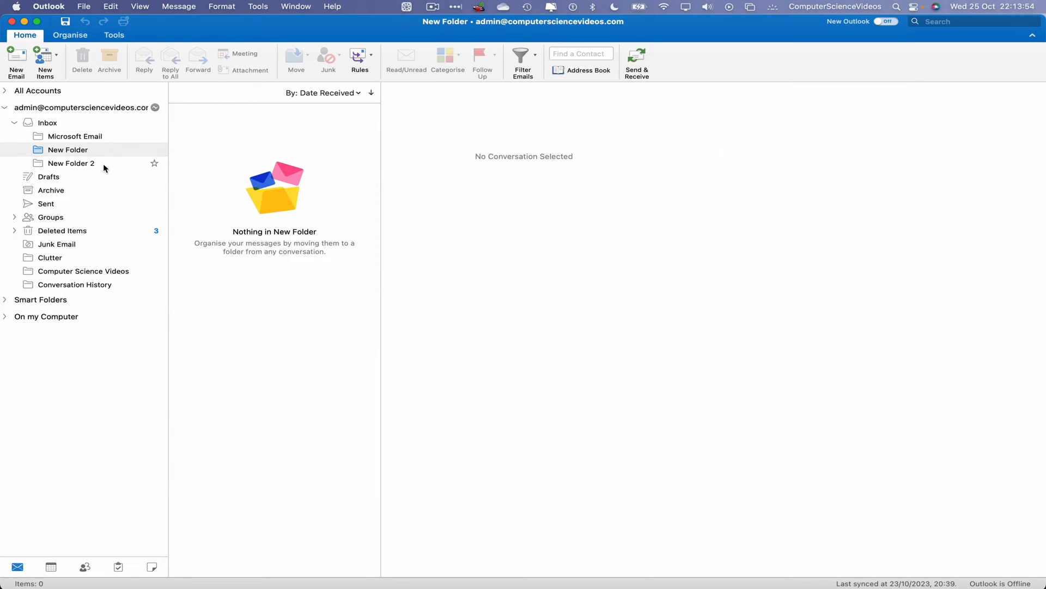
pyautogui.click(71, 163)
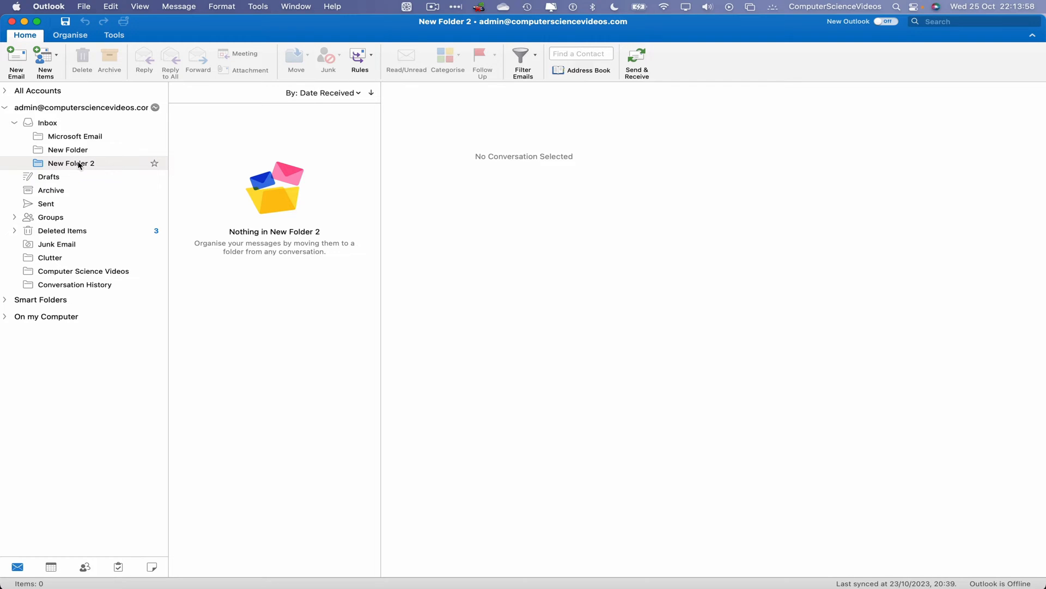
# - Delete New Folder 2 via its context menu, leaving Microsoft Email and New Folder
pyautogui.rightClick(71, 163)
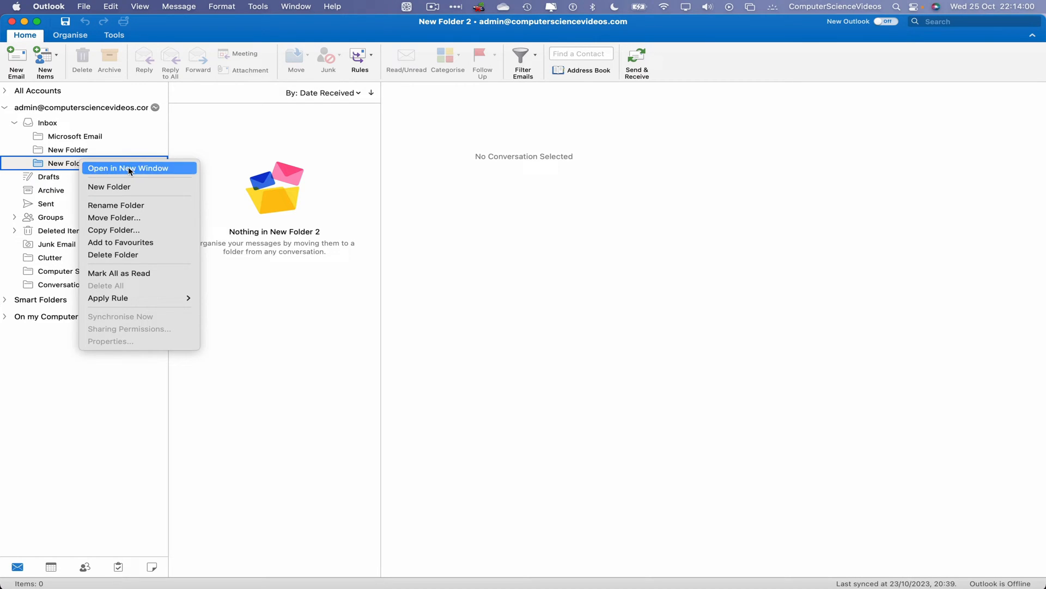
pyautogui.moveTo(145, 260)
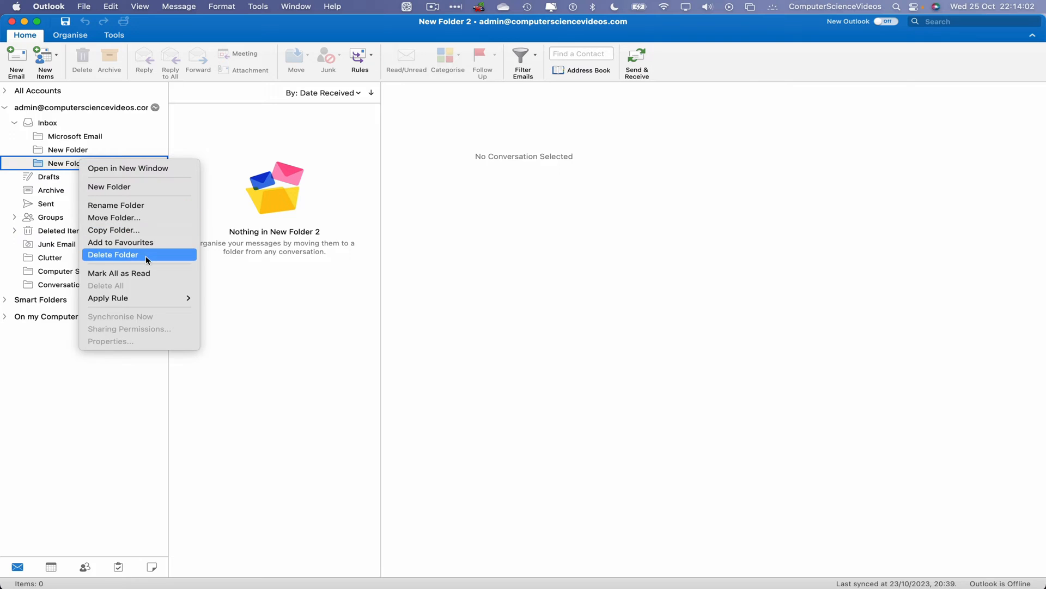
pyautogui.click(112, 254)
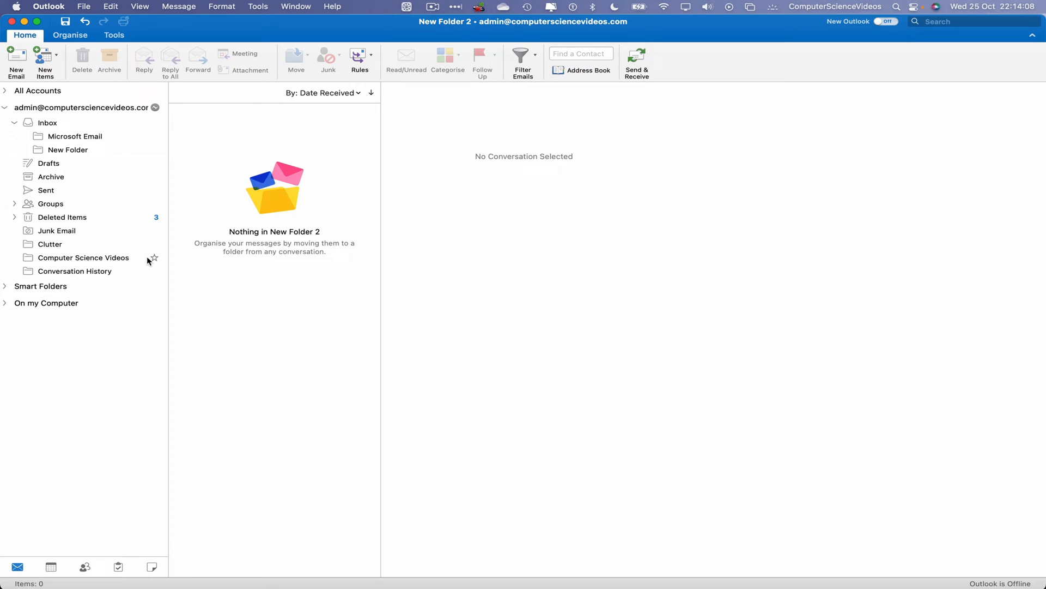
pyautogui.moveTo(290, 240)
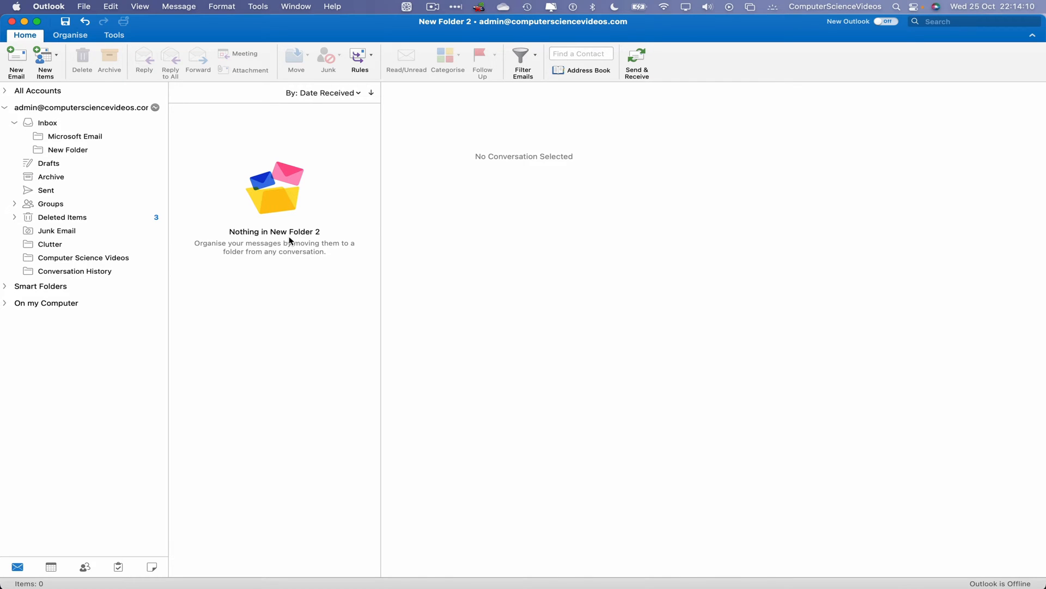
pyautogui.moveTo(343, 149)
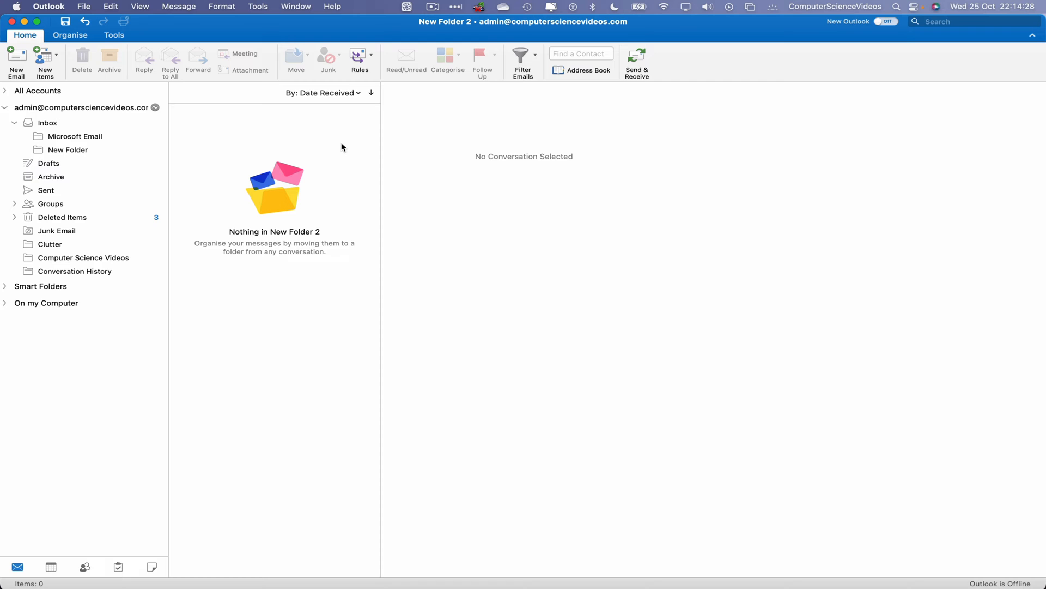
# - Close the Outlook window and return to the empty desktop
pyautogui.click(49, 7)
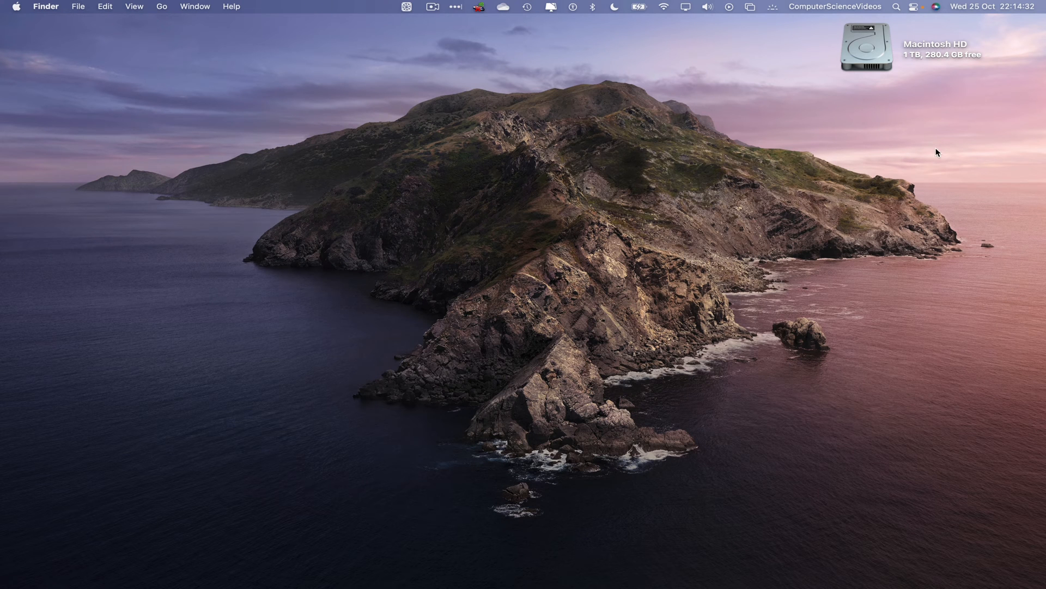
pyautogui.moveTo(995, 130)
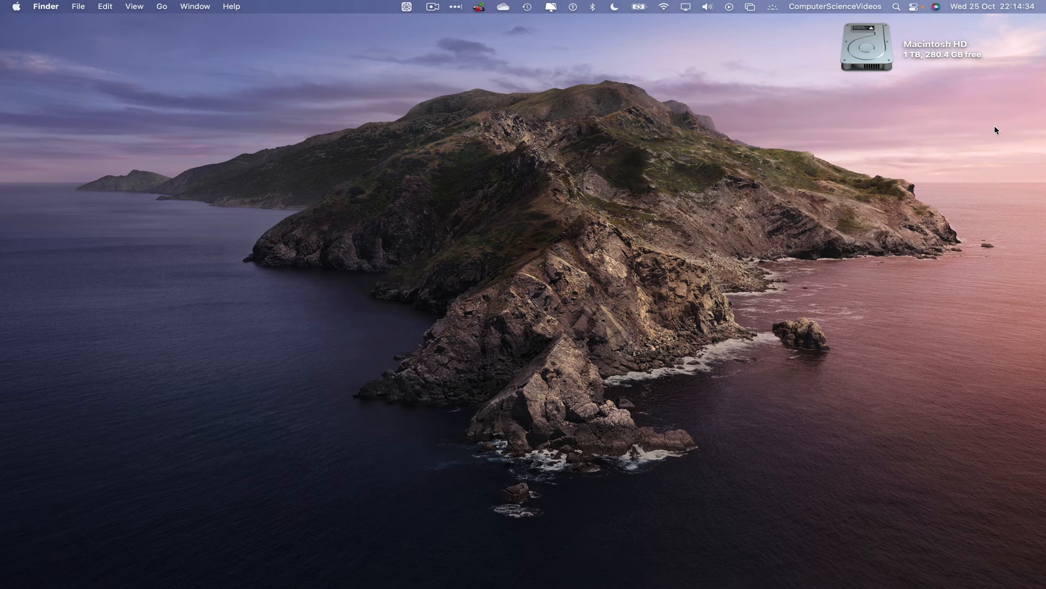